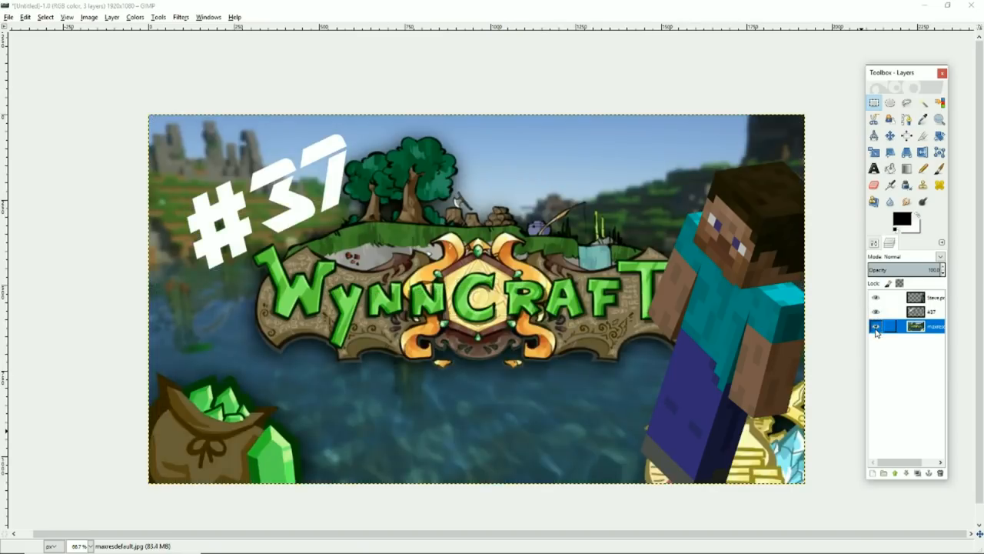
Step: View the survey's 113-response summary charts in Google Forms
left_click(876, 318)
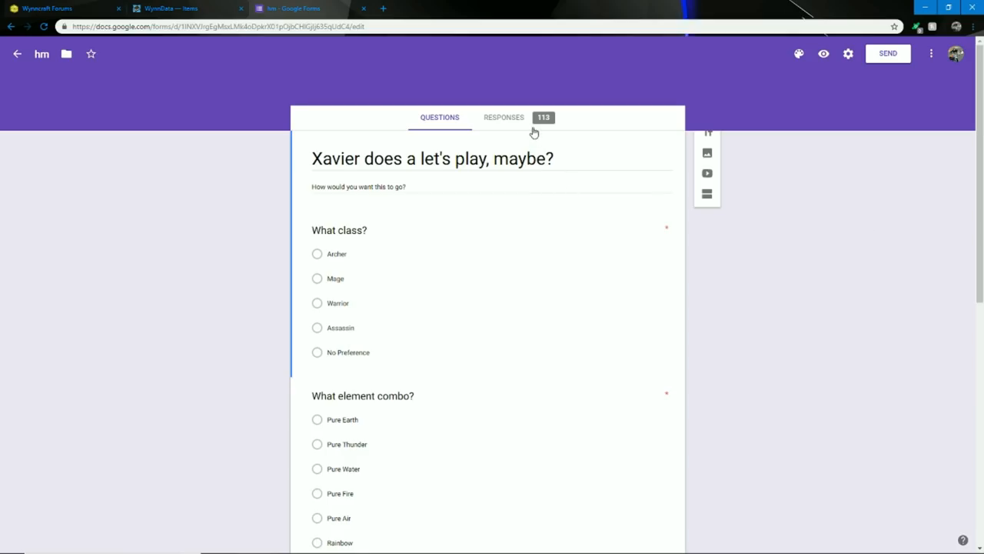
left_click(504, 117)
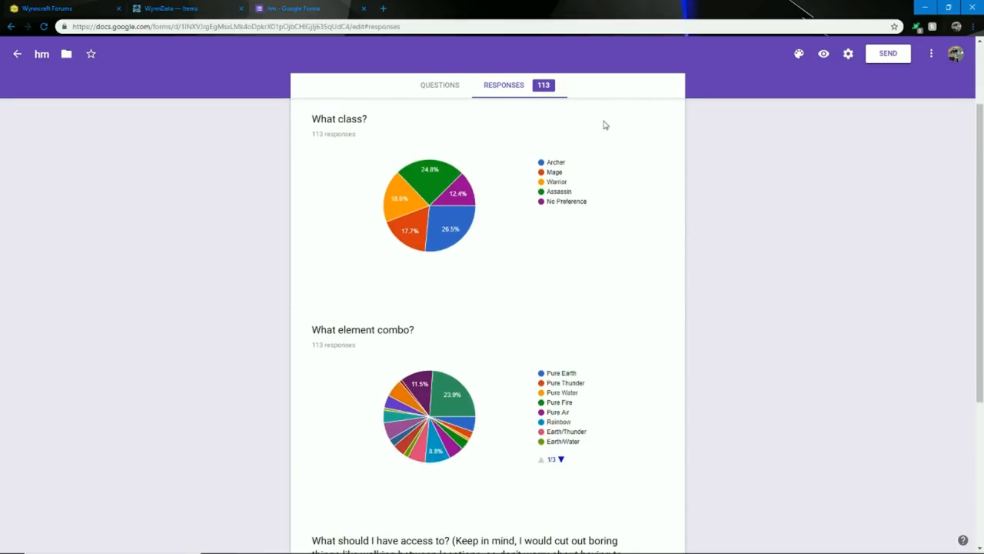
scroll("down", 3)
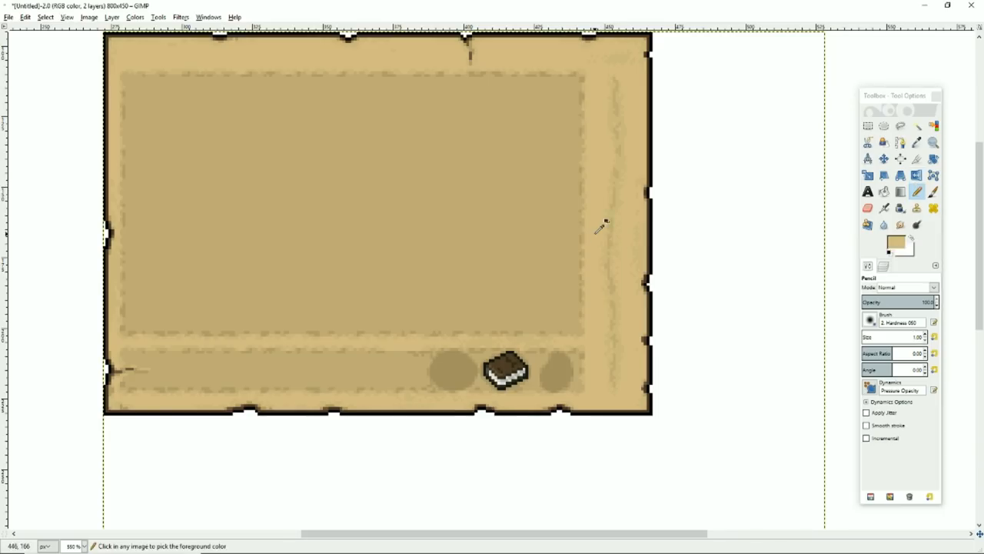
Step: Select the parchment's inner panel and paint it plain tan with the sampled colour
left_click(867, 126)
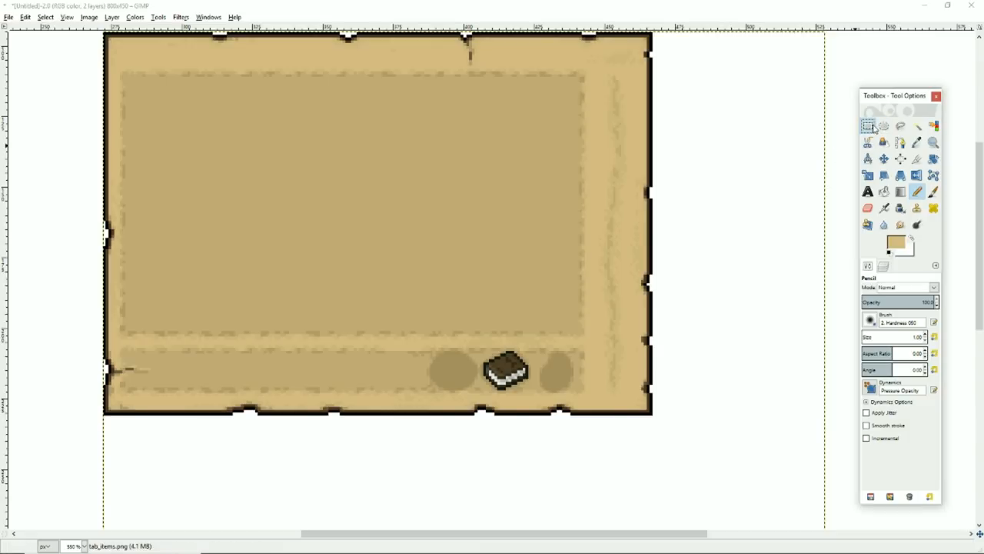
left_click(868, 126)
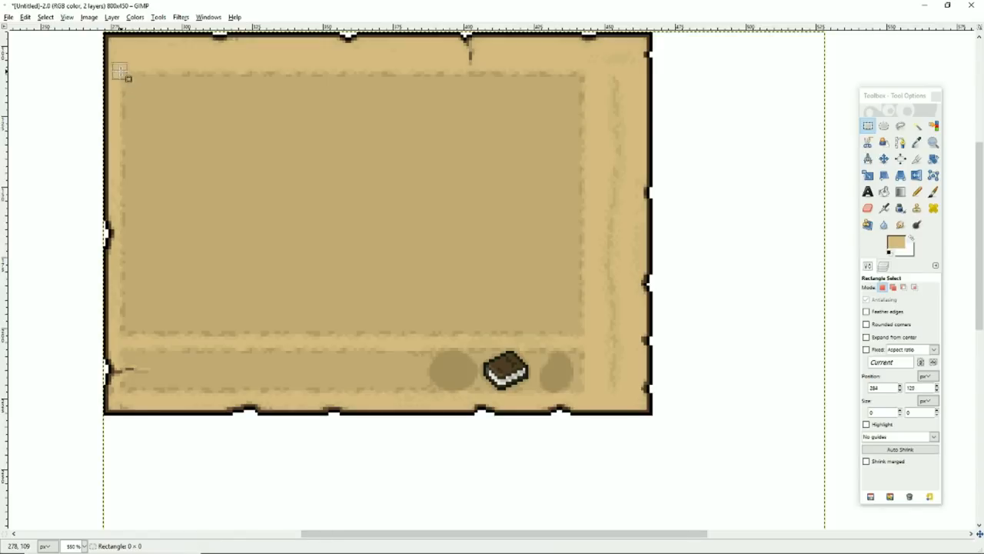
left_click_drag(120, 72, 584, 391)
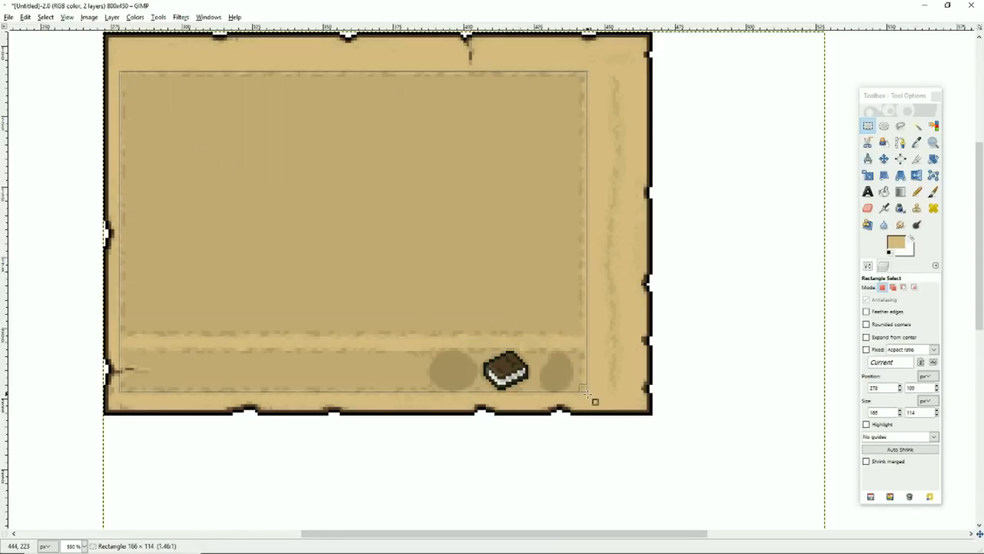
left_click_drag(597, 400, 598, 344)
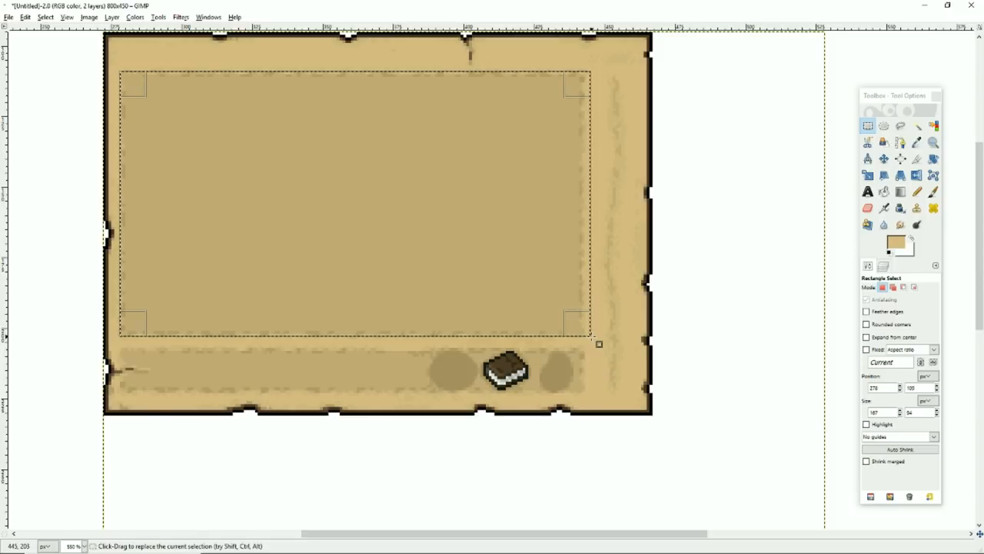
left_click(917, 192)
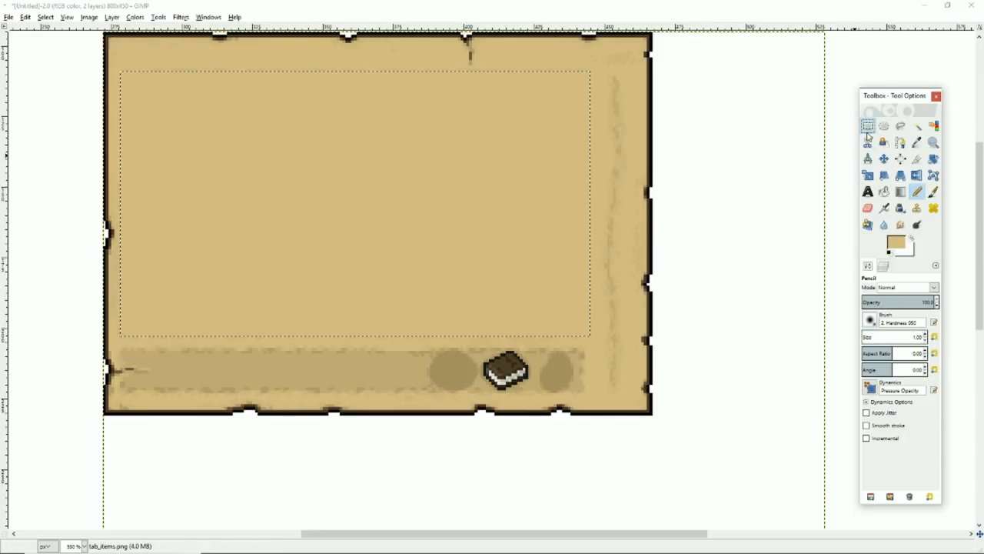
left_click(867, 126)
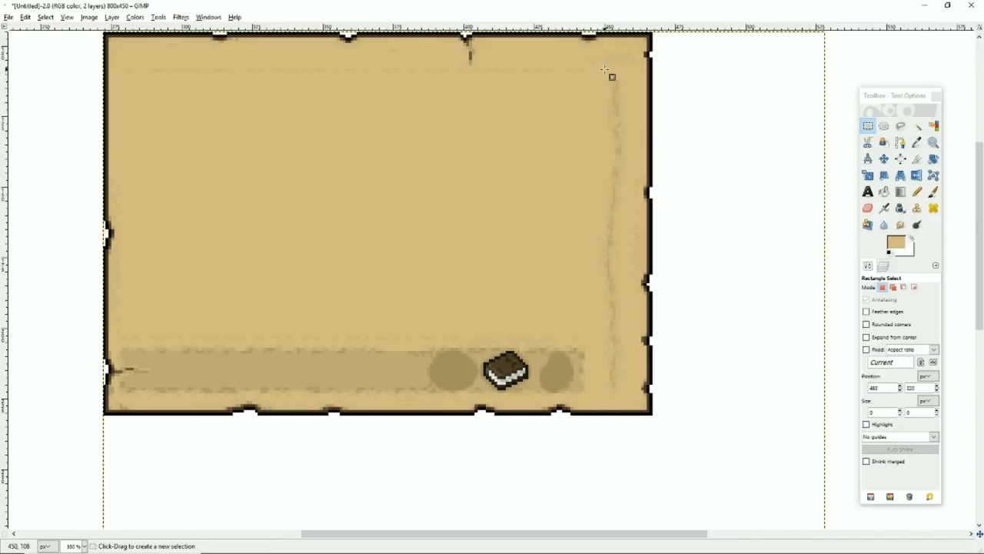
Step: Select and paint over the parchment's right-side and top inner strips in tan
left_click_drag(612, 74, 616, 406)
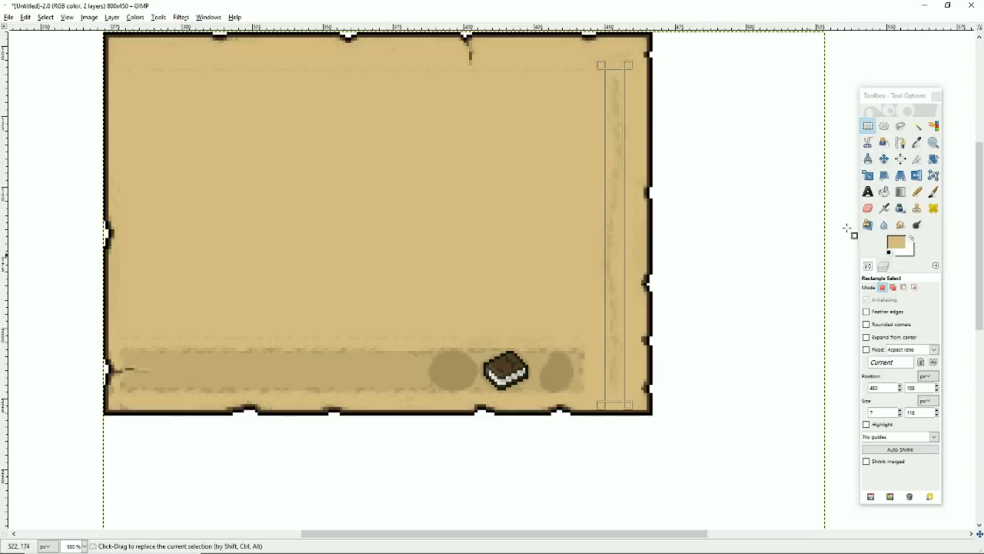
left_click(917, 191)
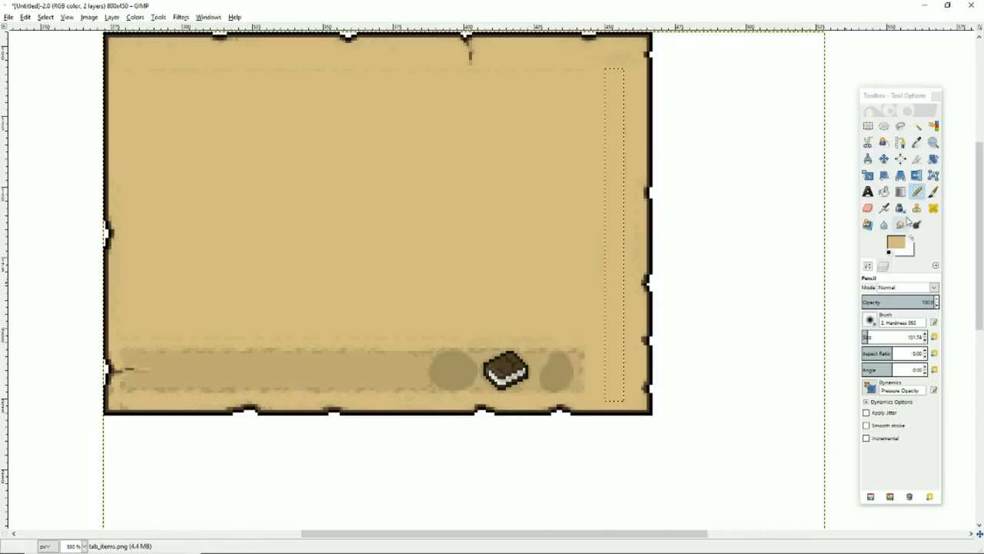
left_click(867, 126)
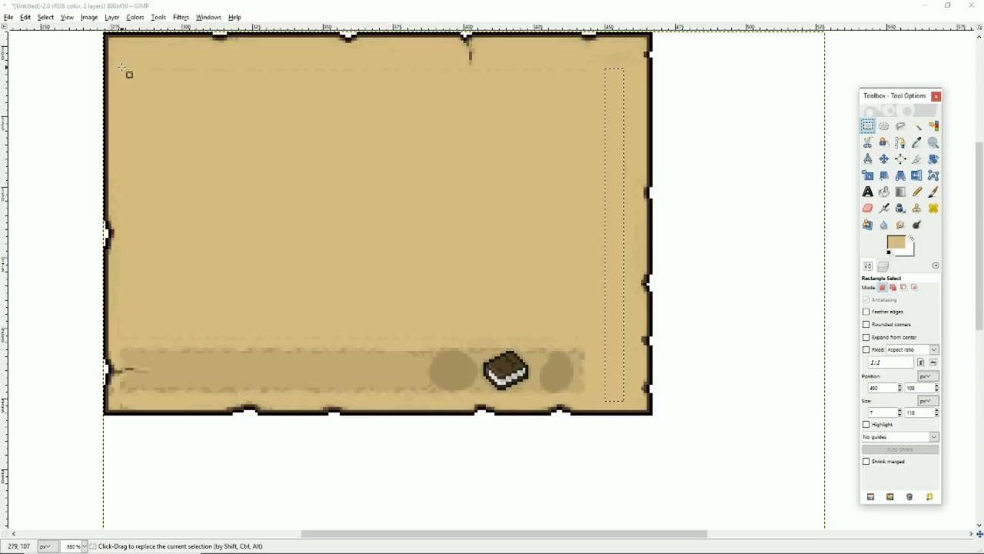
left_click_drag(122, 68, 603, 95)
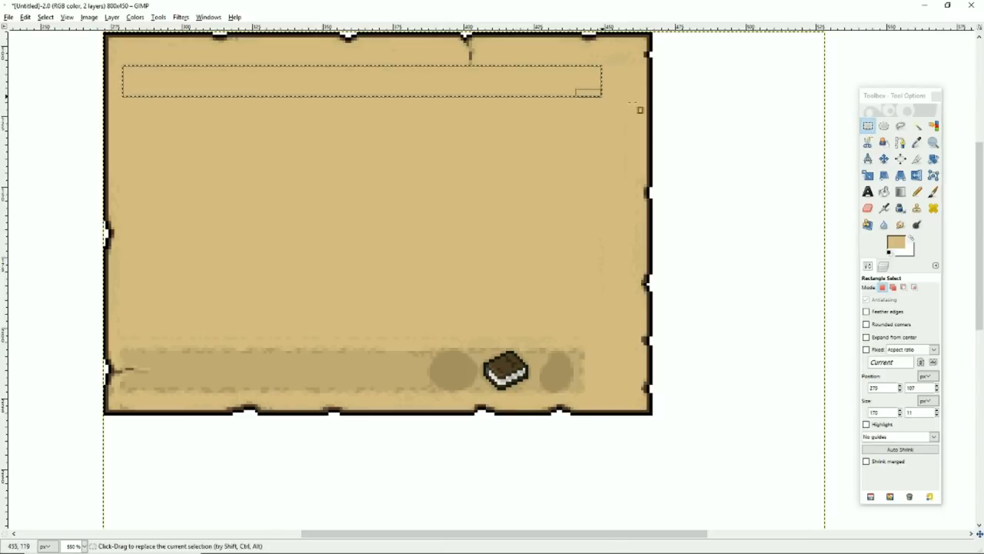
left_click(917, 191)
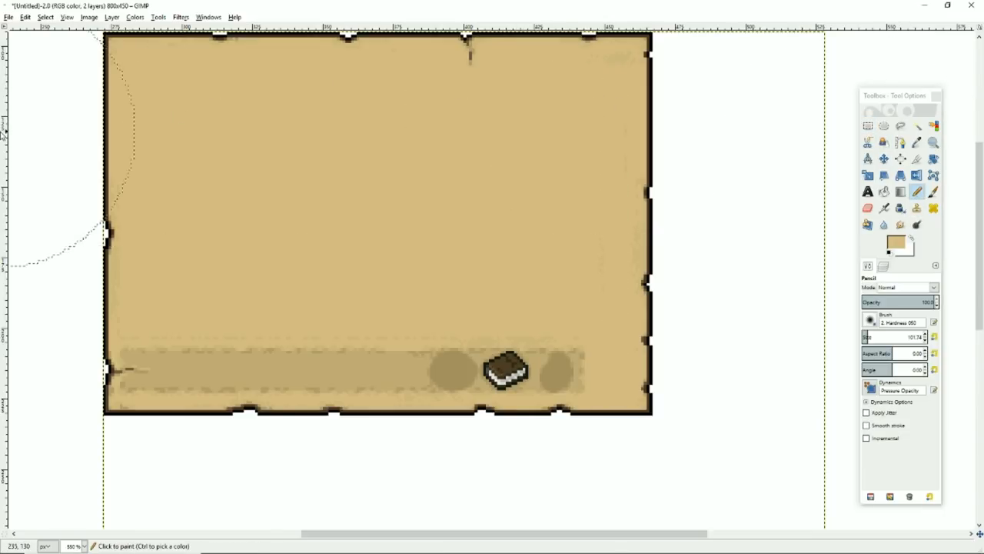
left_click(867, 126)
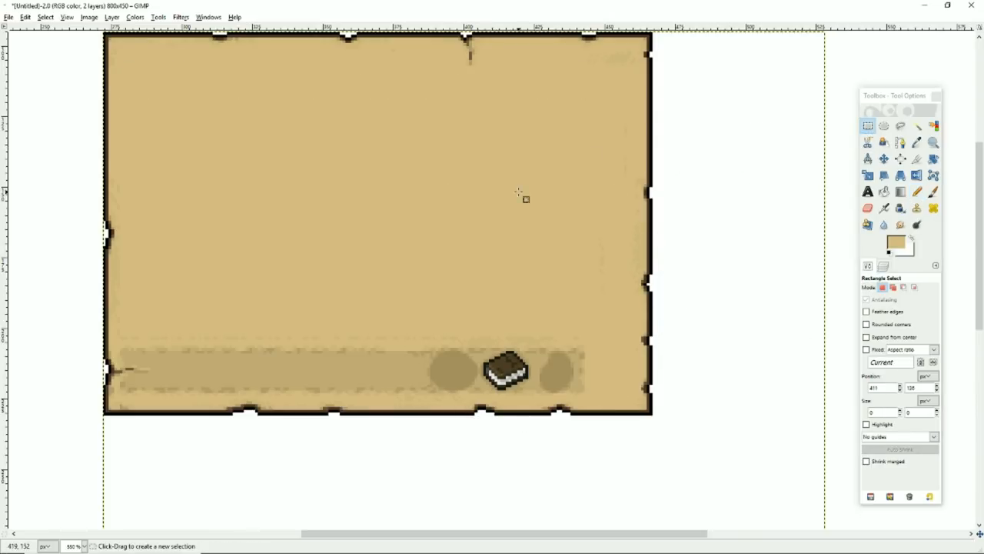
mouse_move(585, 377)
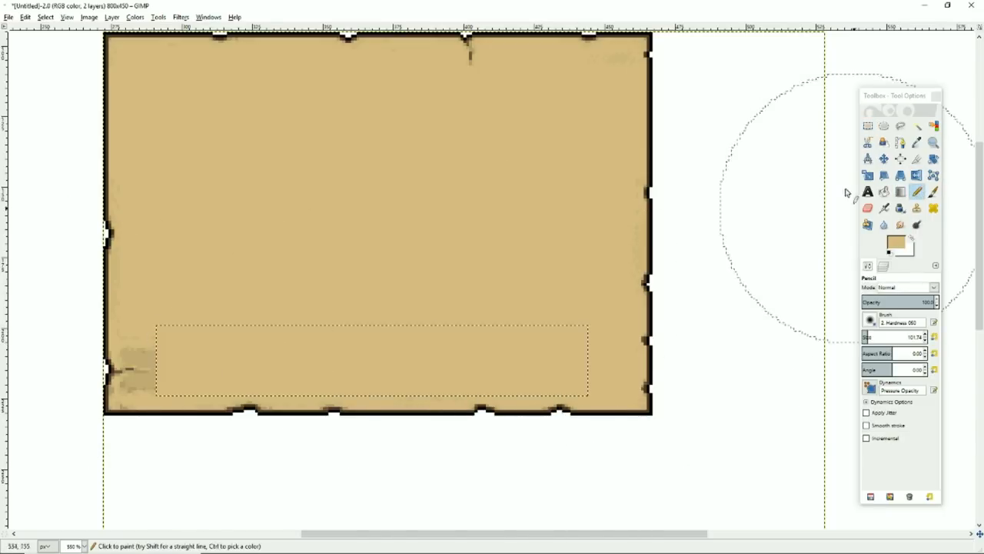
Step: Finish covering the bottom strip and clear the selection
left_click(867, 126)
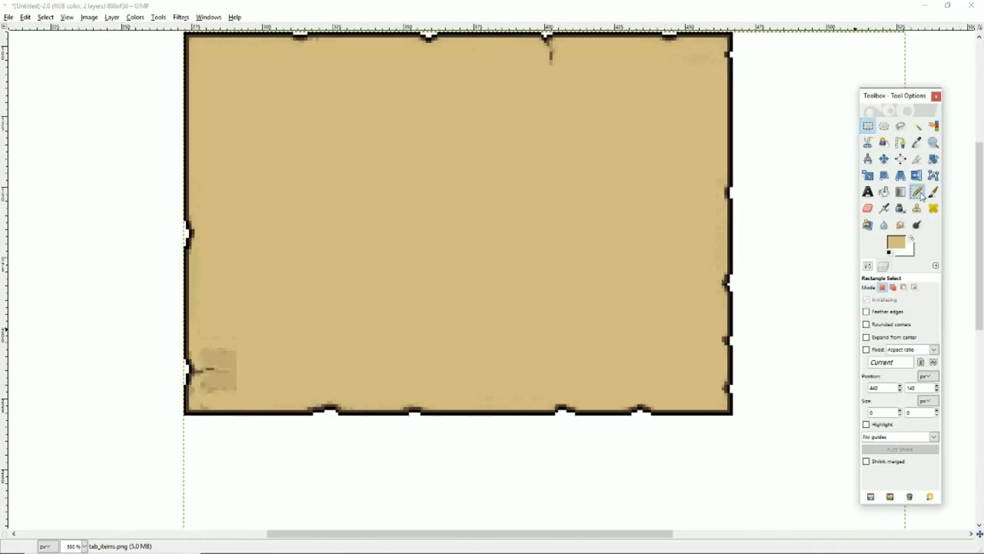
left_click(917, 190)
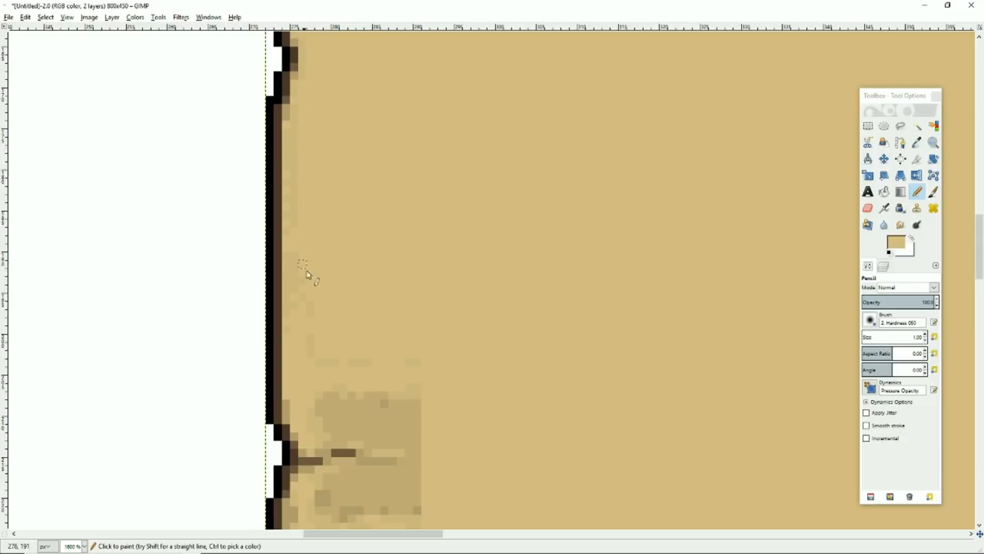
mouse_move(295, 264)
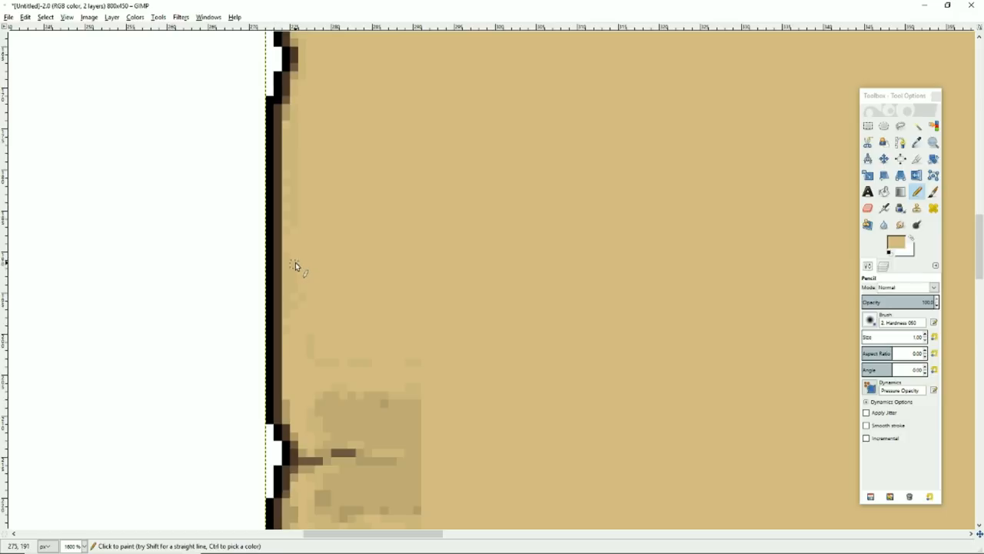
mouse_move(354, 366)
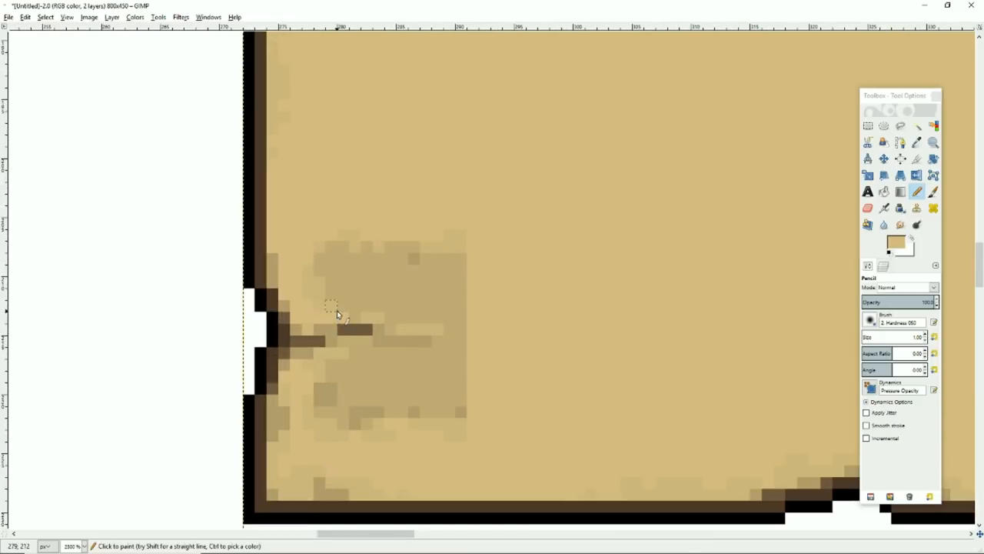
mouse_move(323, 321)
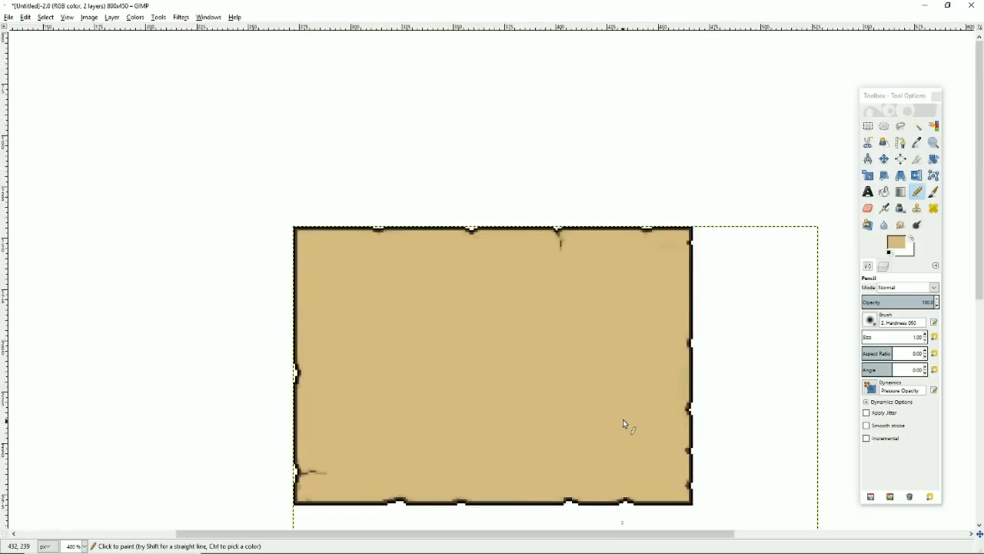
mouse_move(615, 411)
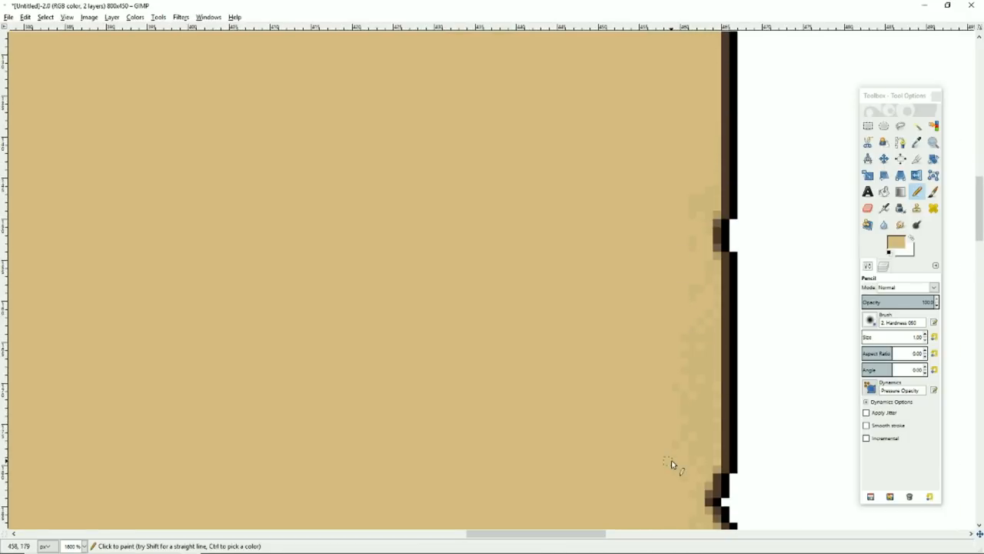
mouse_move(692, 206)
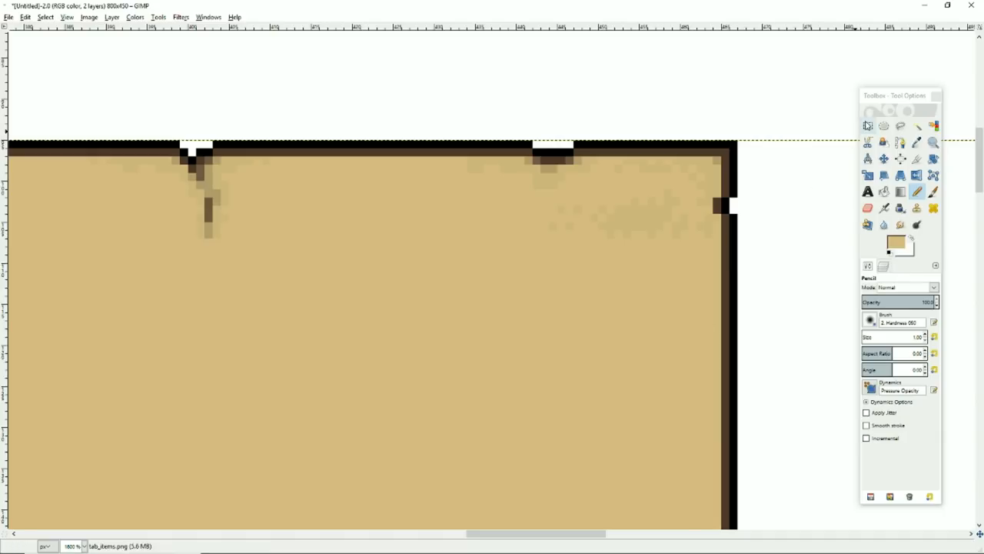
Step: Mark the speckled patch near the top-right corner for painting over
left_click(867, 126)
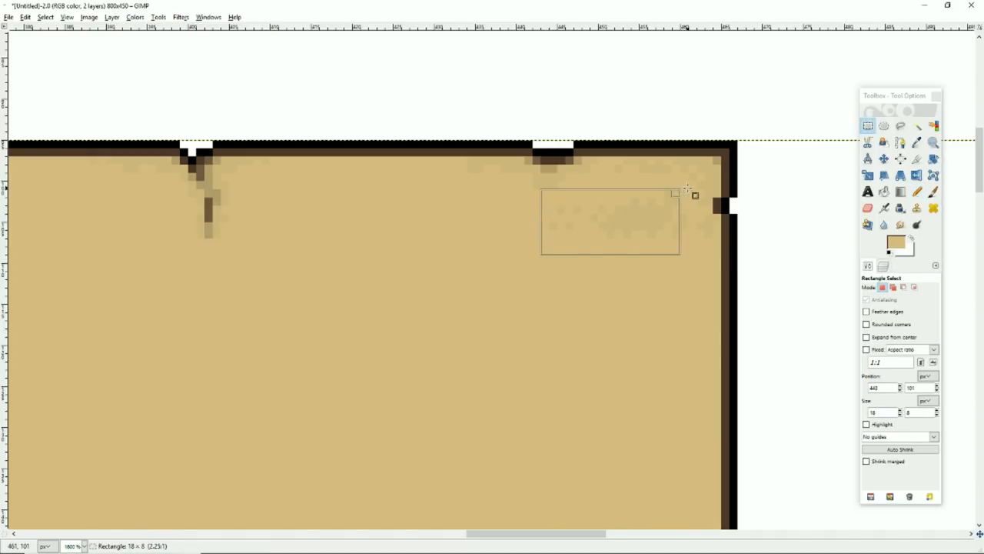
left_click(917, 190)
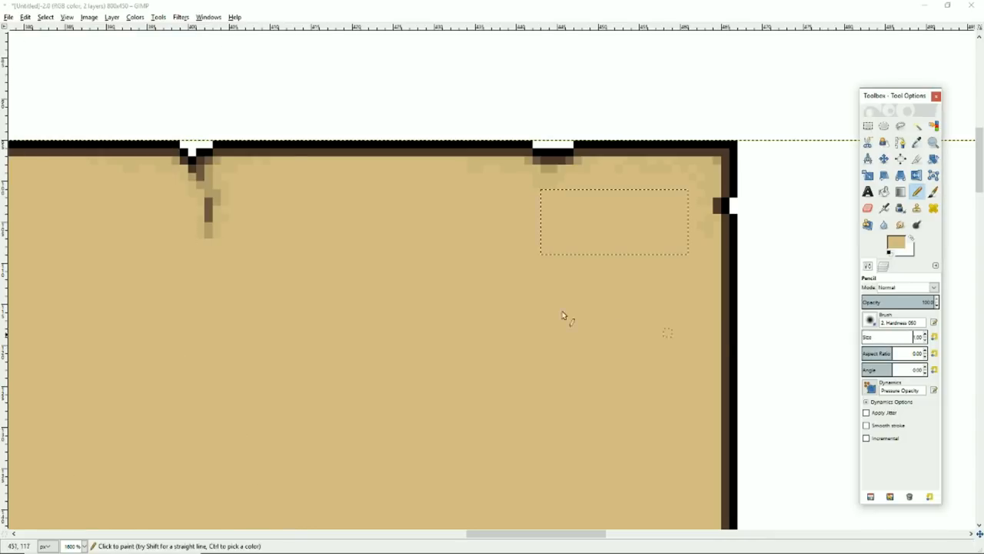
left_click(867, 126)
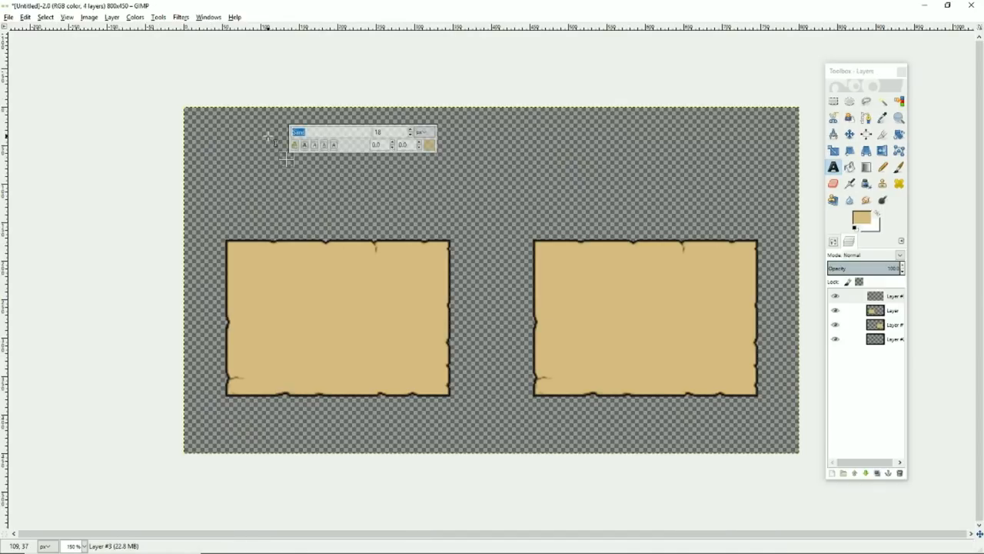
Step: Add sample text in the Wynnid font, set the foreground colour to dark green, and reopen the text layer
type("Wynnid")
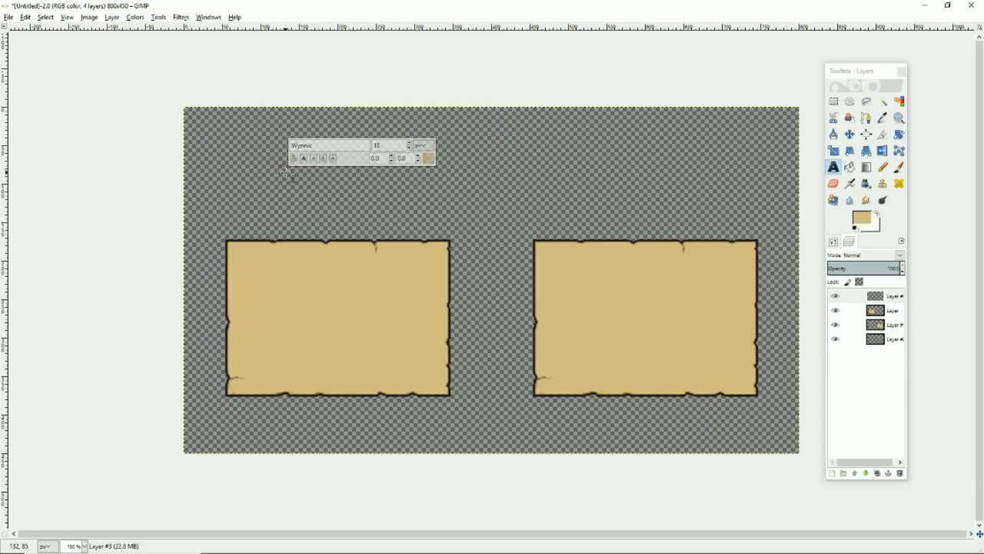
type("wfdfsdfFGESDFDSF")
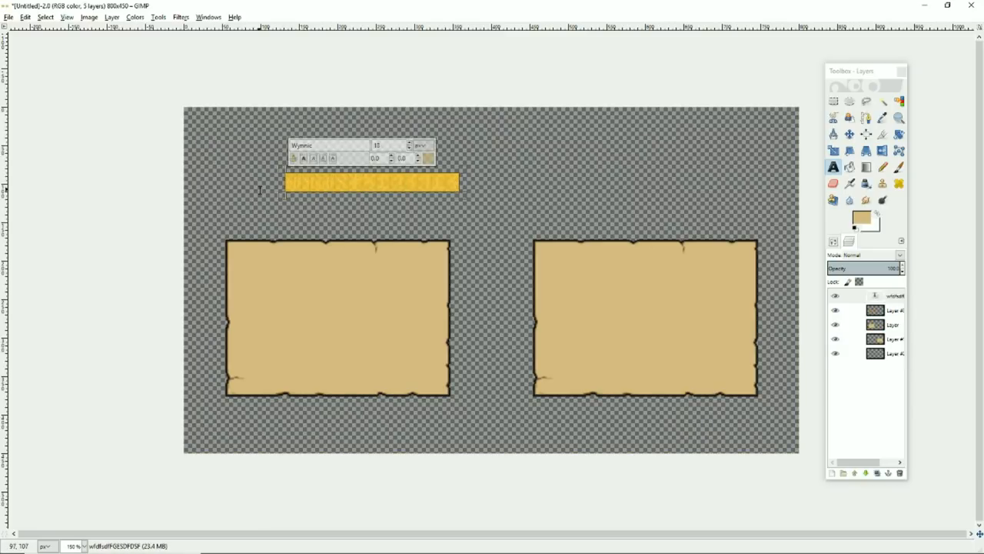
left_click(862, 216)
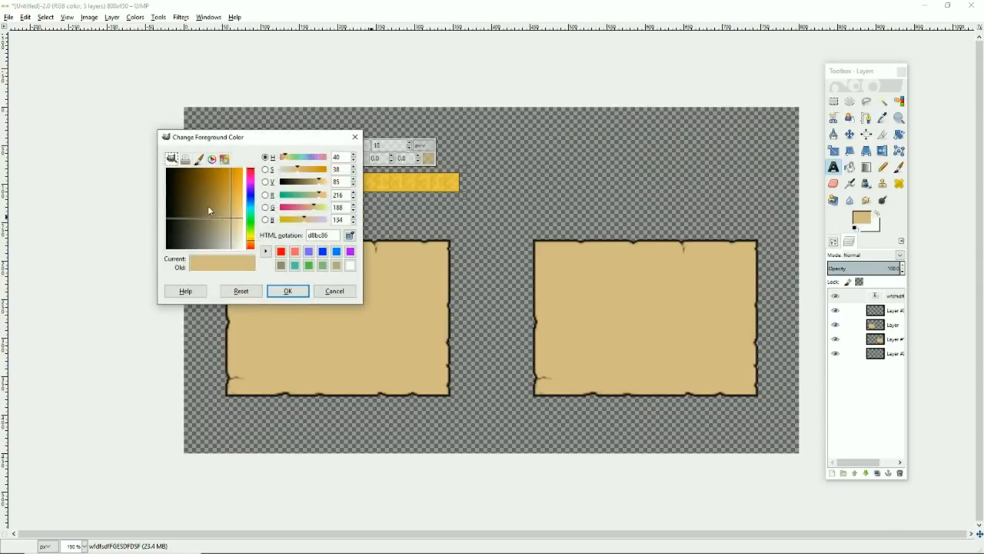
left_click(207, 203)
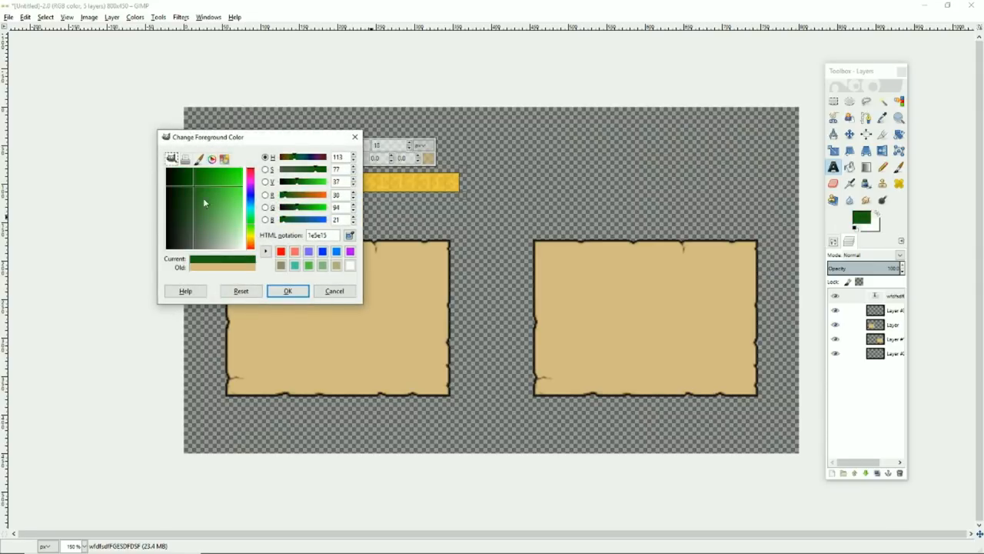
left_click(287, 291)
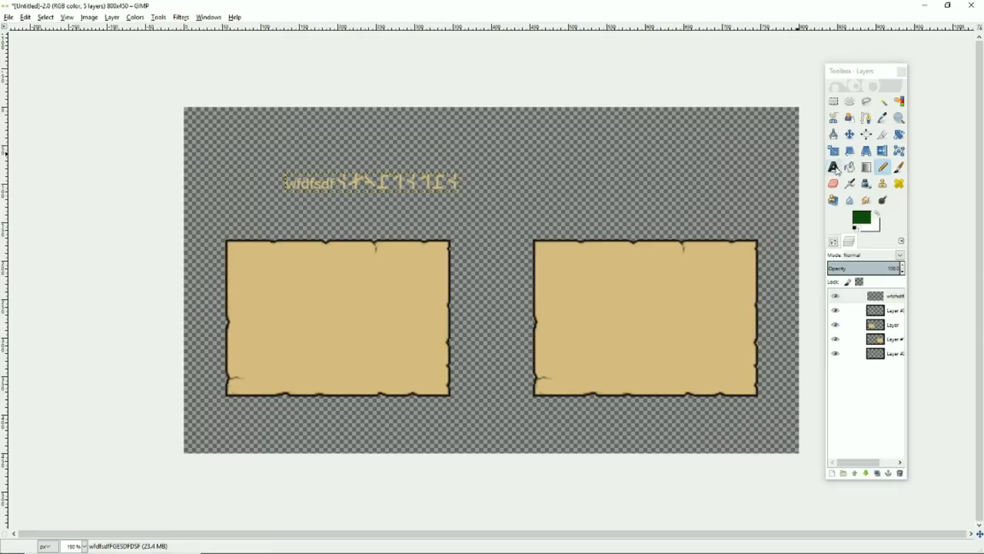
left_click(833, 167)
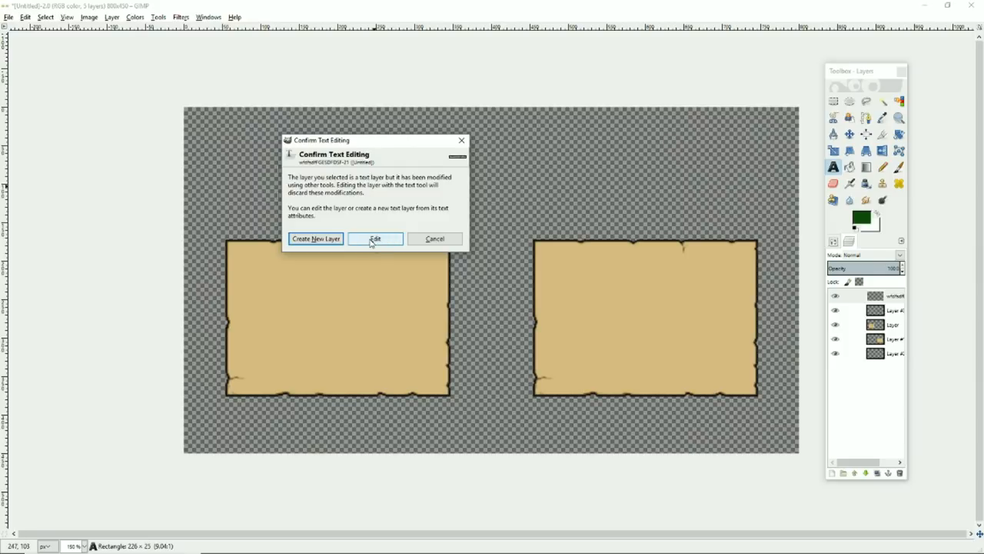
Step: Clear out the sample text and start a new text block above the left box
left_click(375, 239)
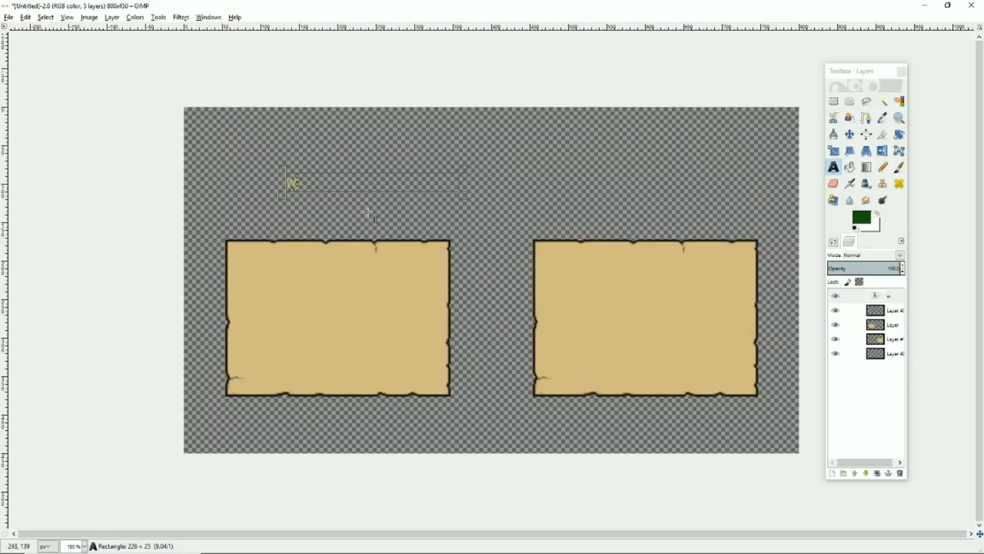
left_click(290, 181)
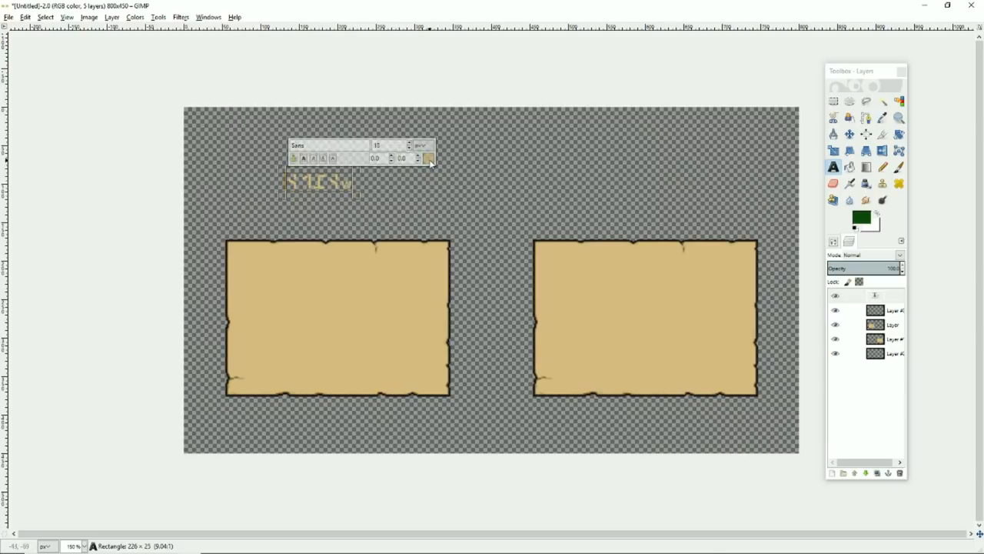
left_click(428, 157)
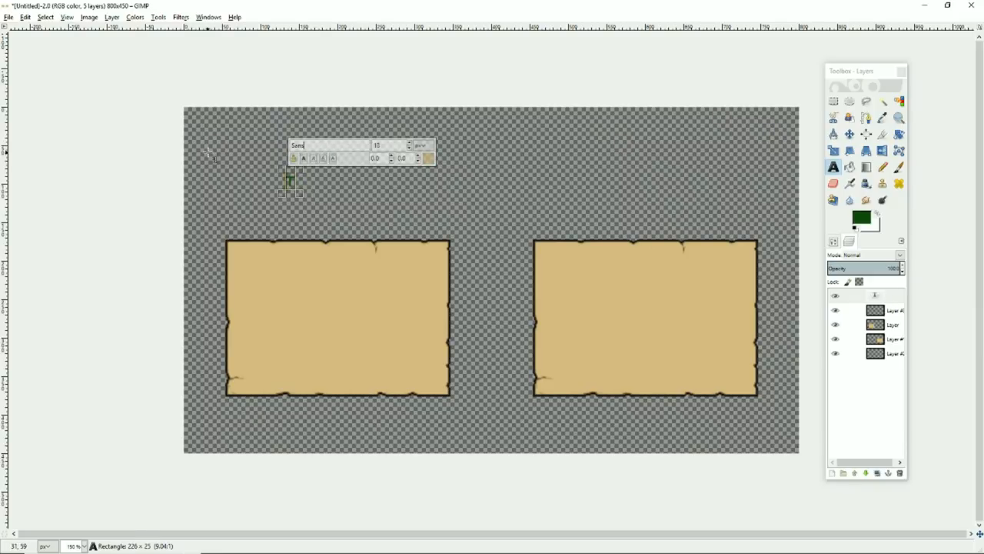
type("wVNNlC")
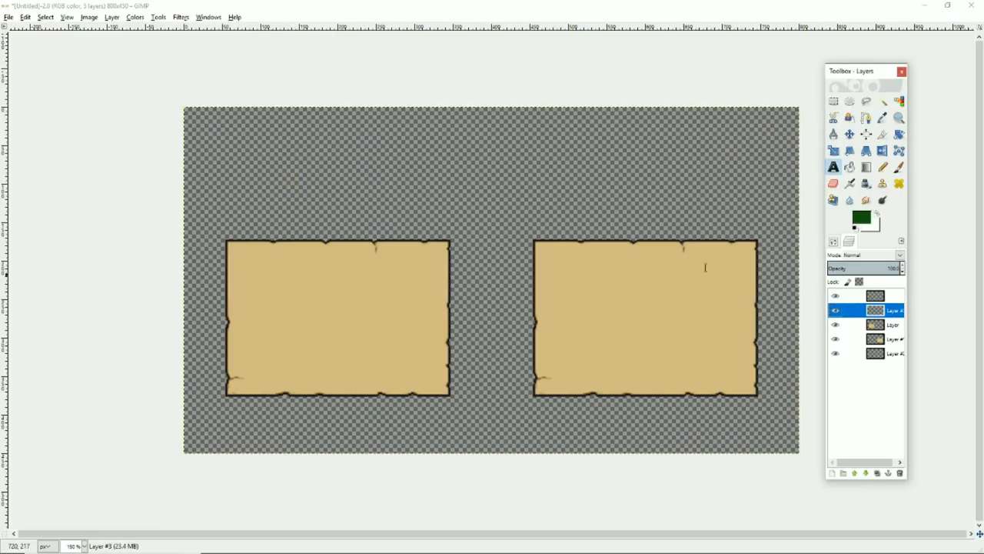
left_click(308, 177)
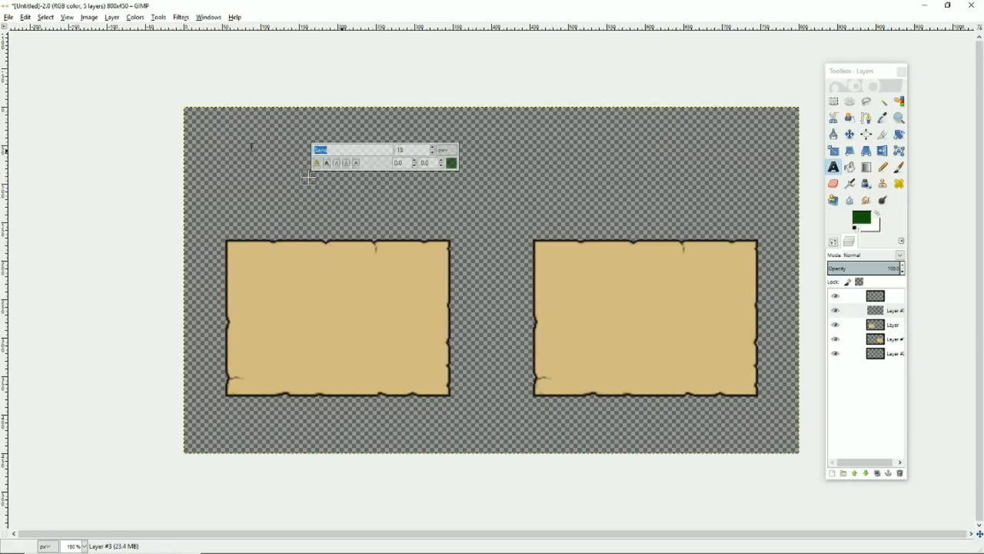
Step: Write THANKS FOR WATCHING in the Wynnic font and select all of it
type("Wynnic")
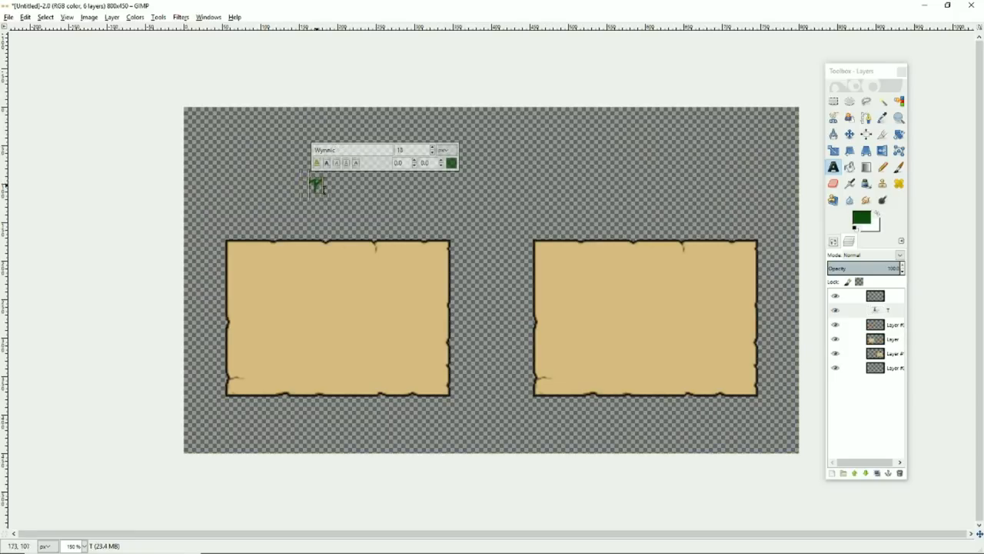
type("THANKS FOR")
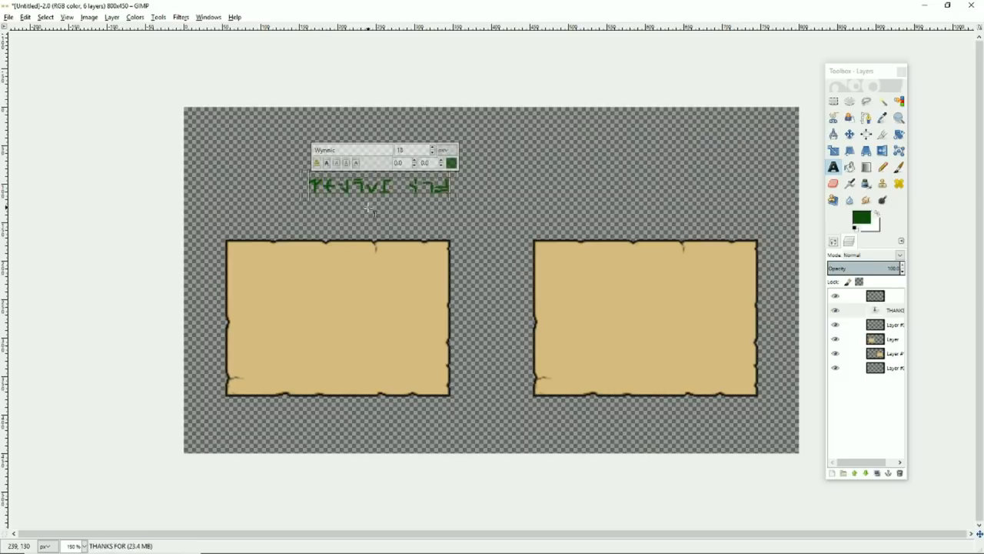
type("WATCHING")
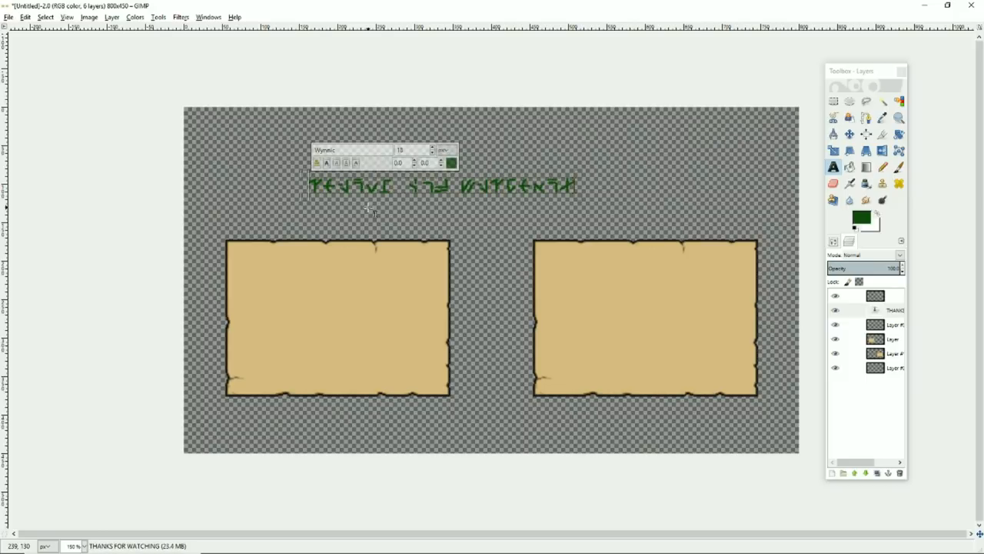
left_click(369, 208)
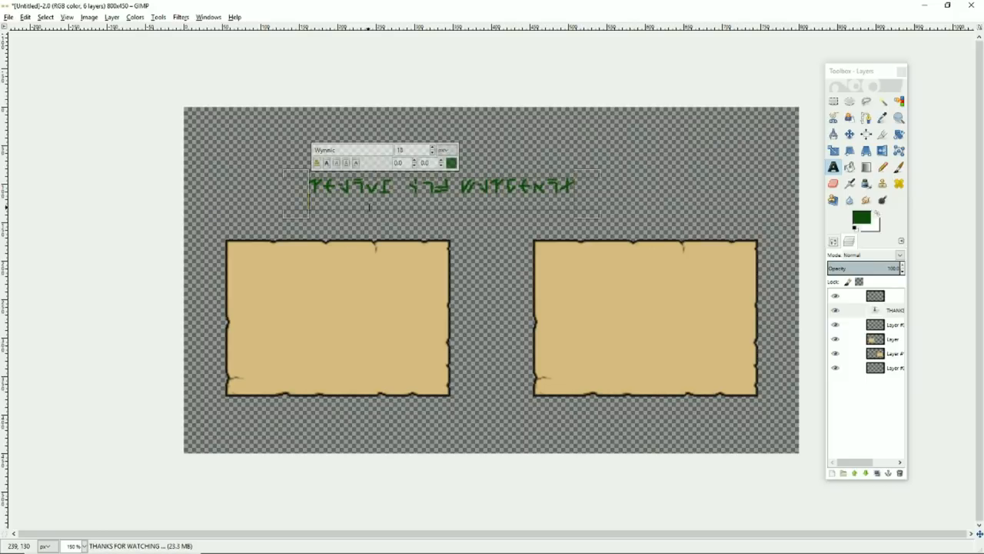
key("Return")
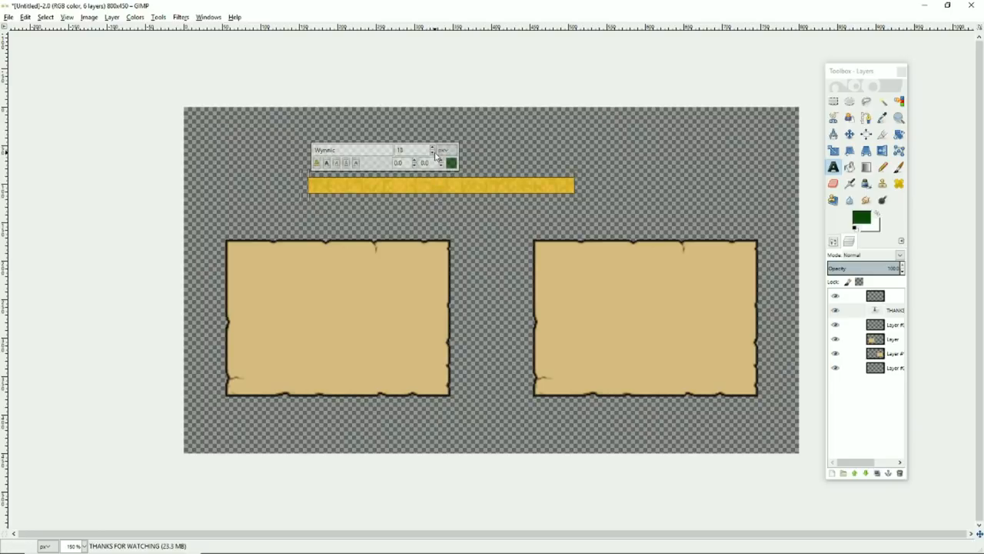
Step: Set the selected text to a brighter green
left_click(451, 163)
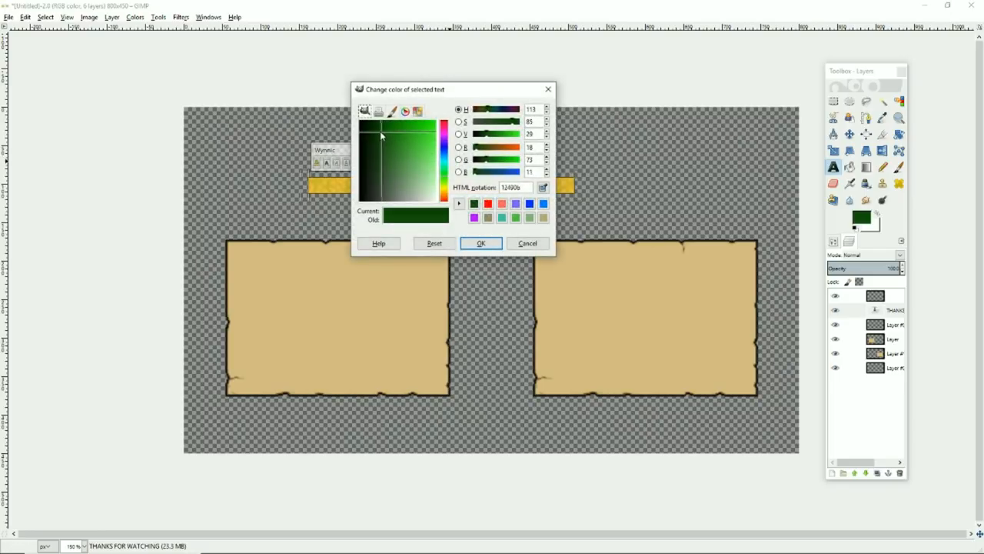
left_click(480, 243)
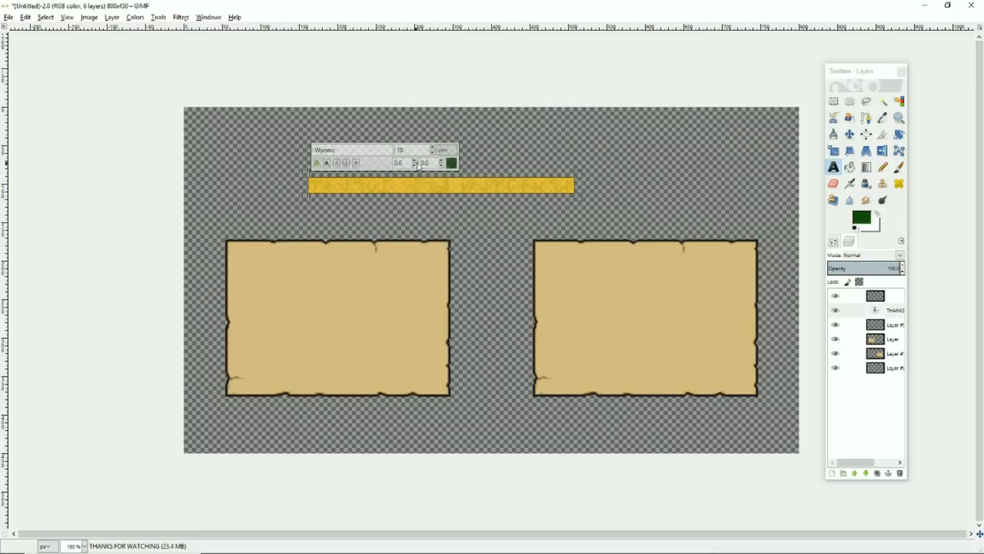
left_click(452, 163)
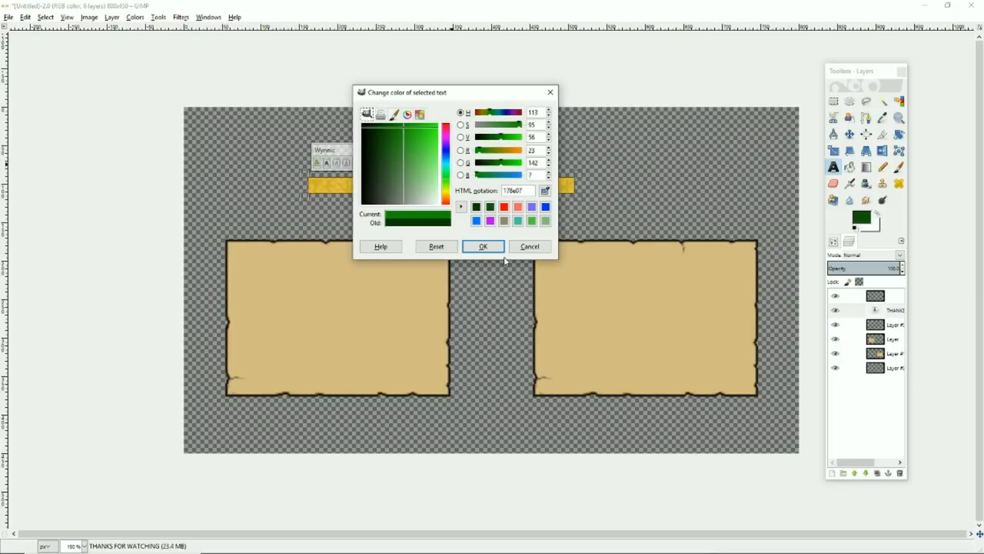
left_click(483, 246)
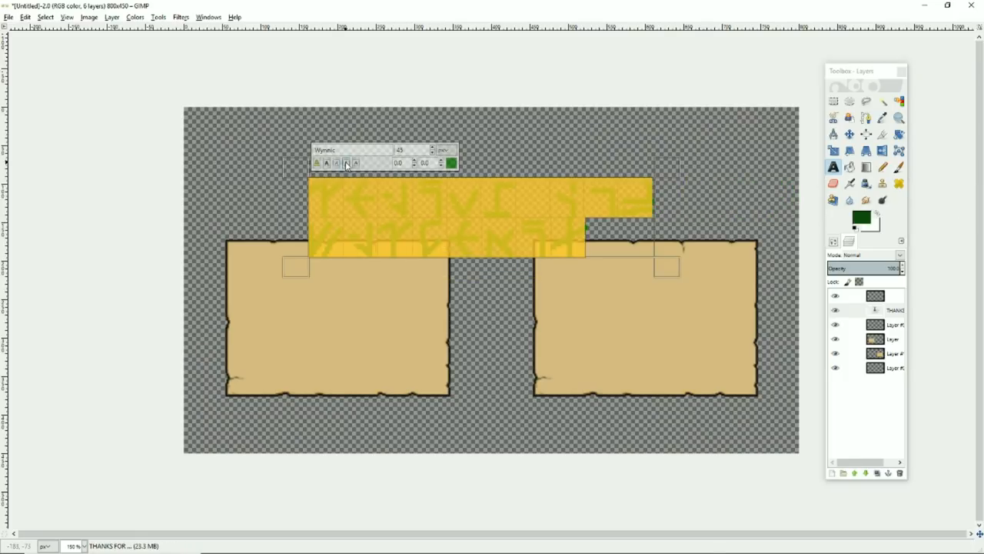
mouse_move(356, 163)
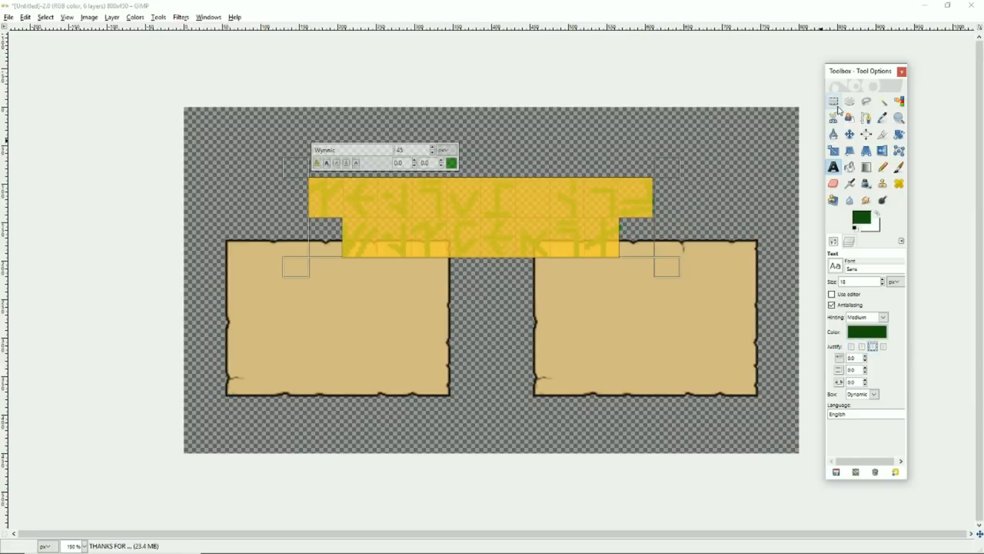
Step: Add the black background layer and flatten the image into one layer
left_click(834, 102)
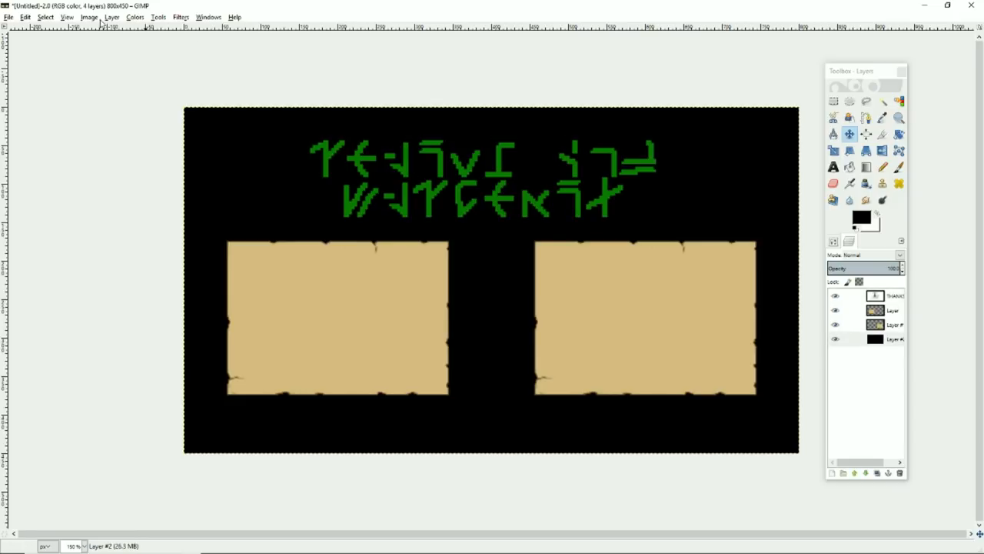
left_click(66, 17)
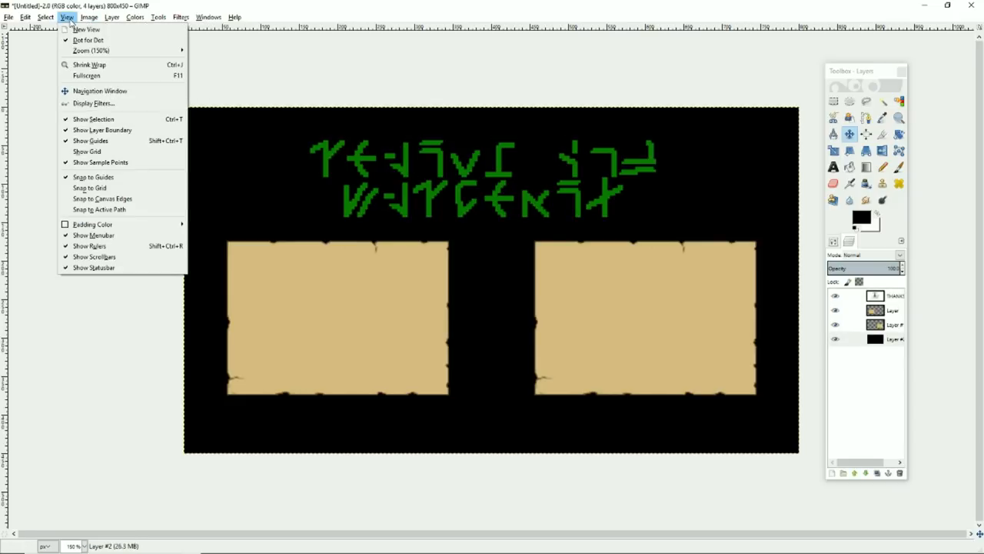
left_click(89, 17)
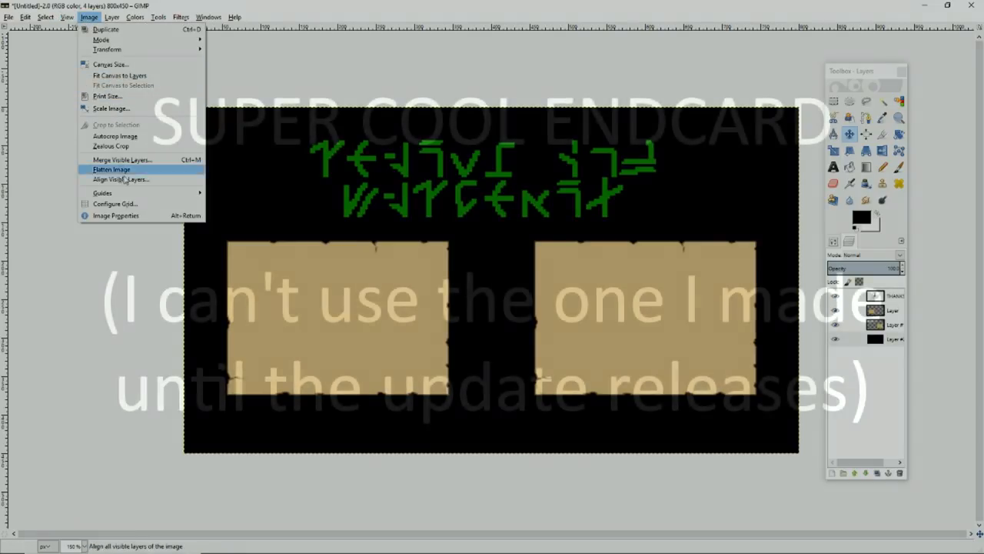
left_click(110, 169)
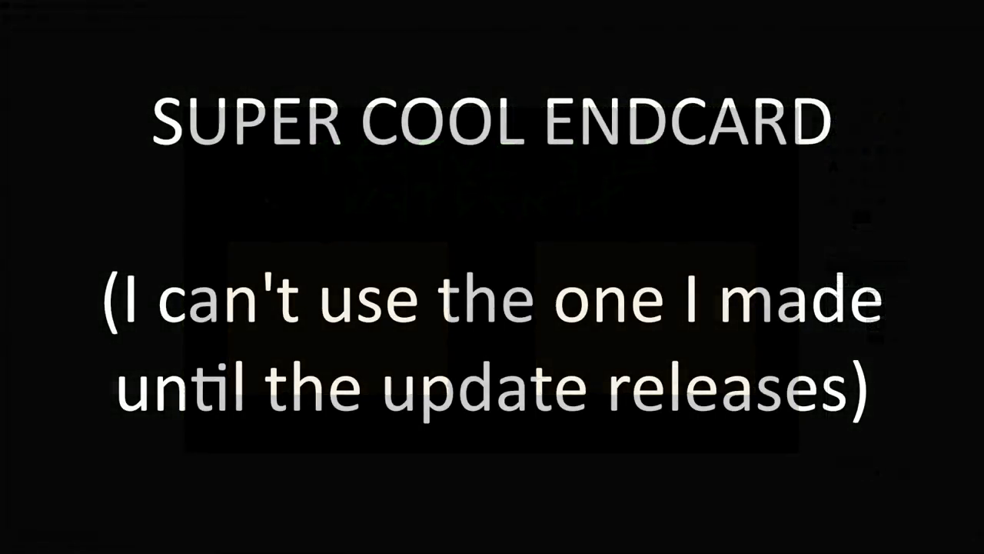